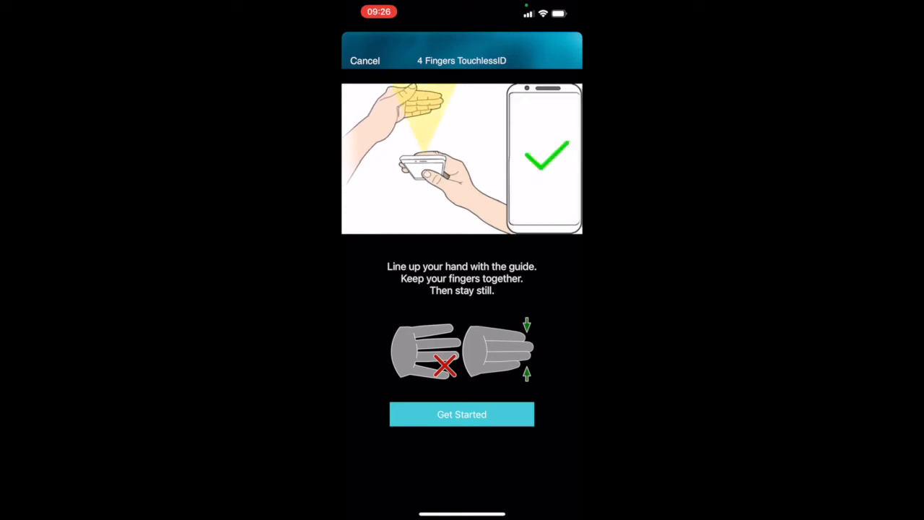
Start the live four-finger camera scanner searching for the left hand
click(462, 413)
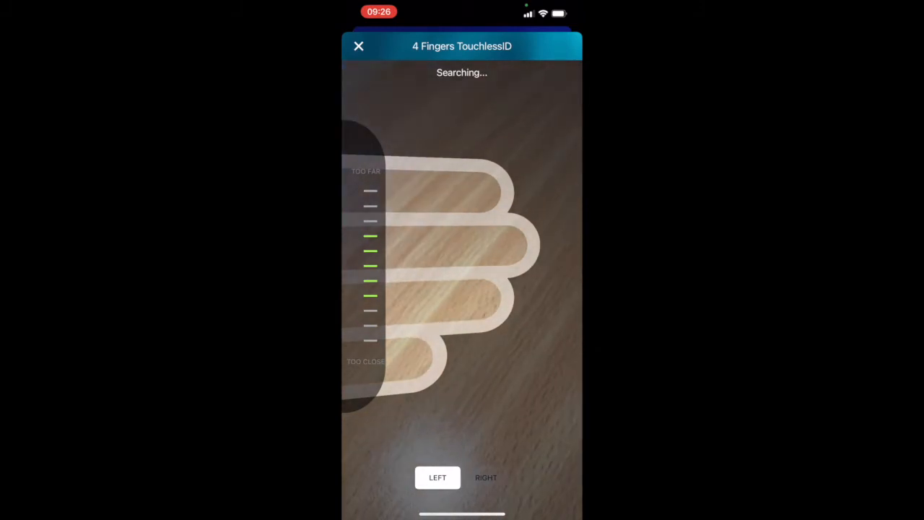
Switch the guide to the right hand and capture both enrolment images
click(485, 477)
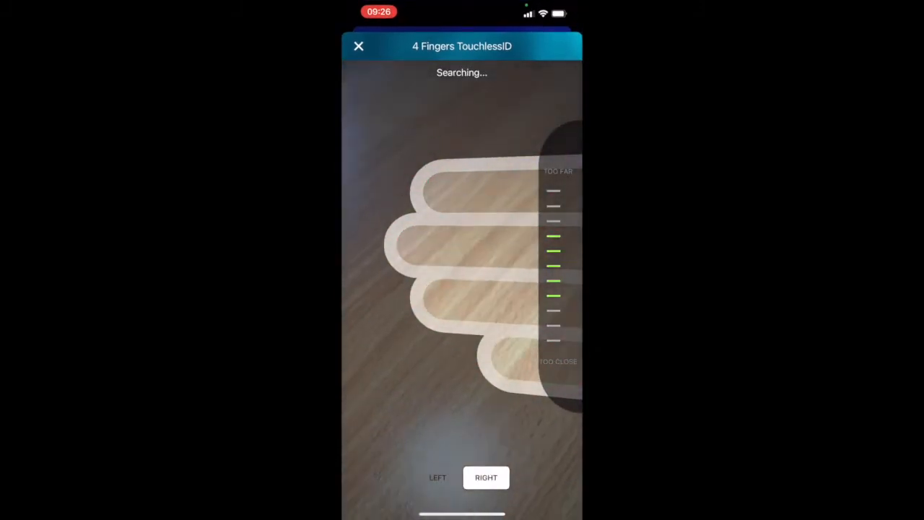
click(438, 476)
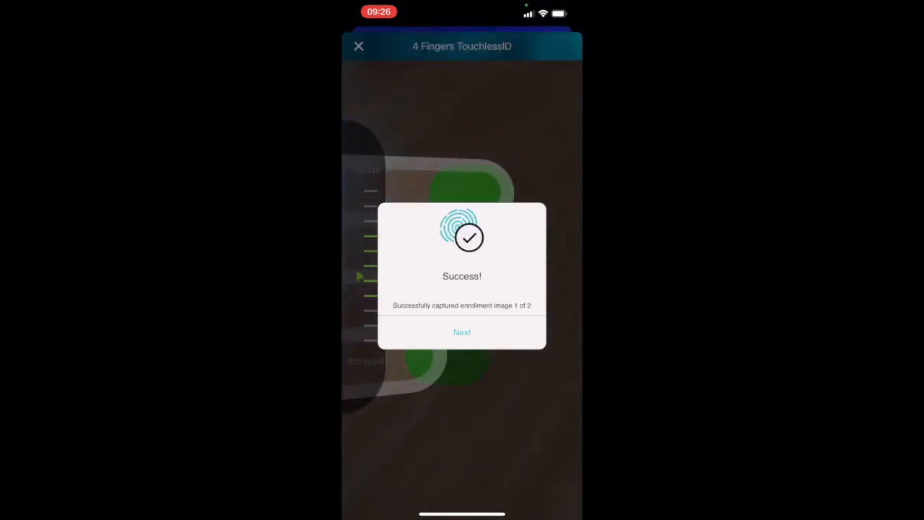
click(462, 332)
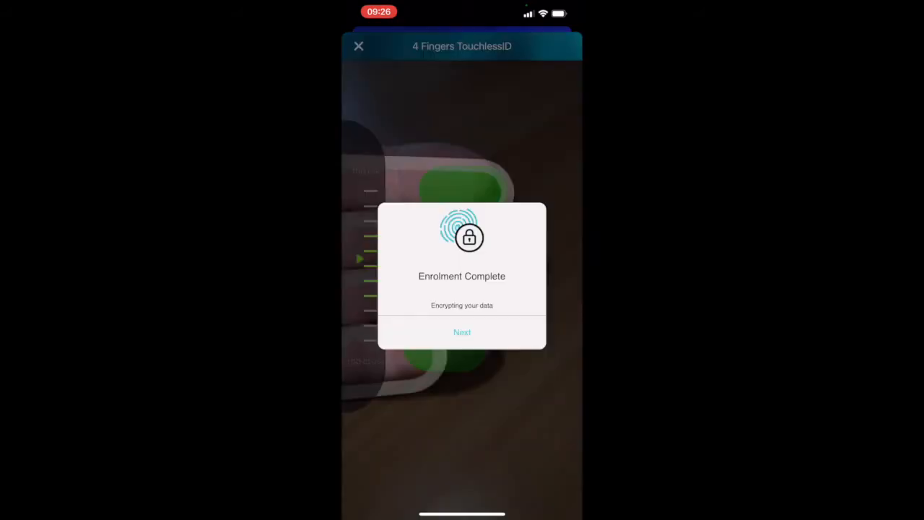
Authenticate with a finger scan and acknowledge the Auth Success alert to return home
click(462, 332)
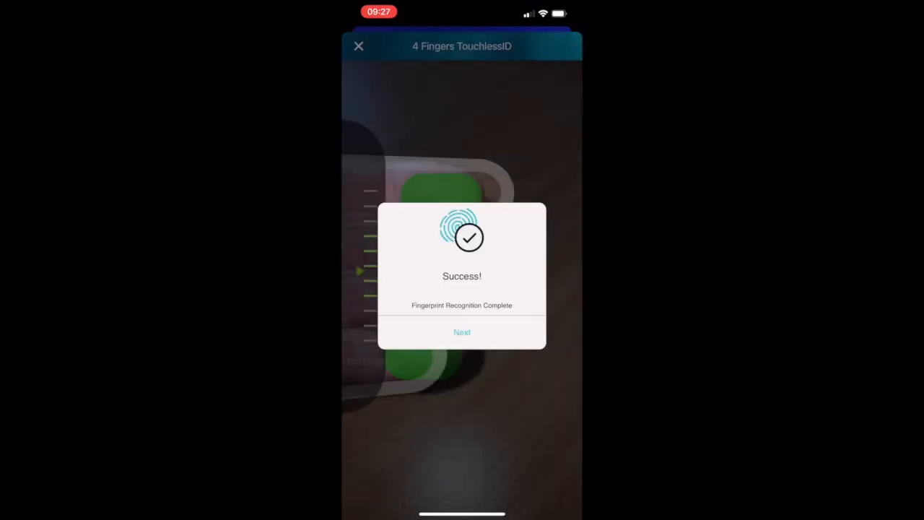
click(462, 332)
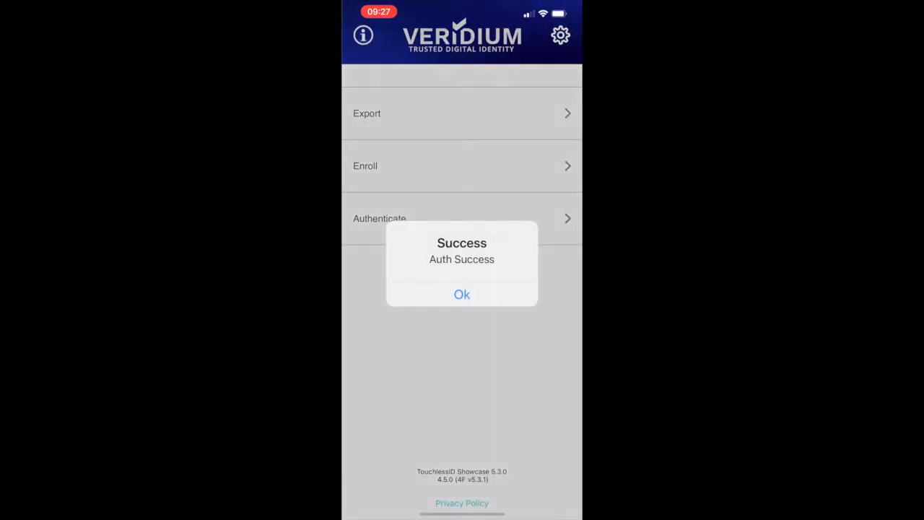
click(462, 294)
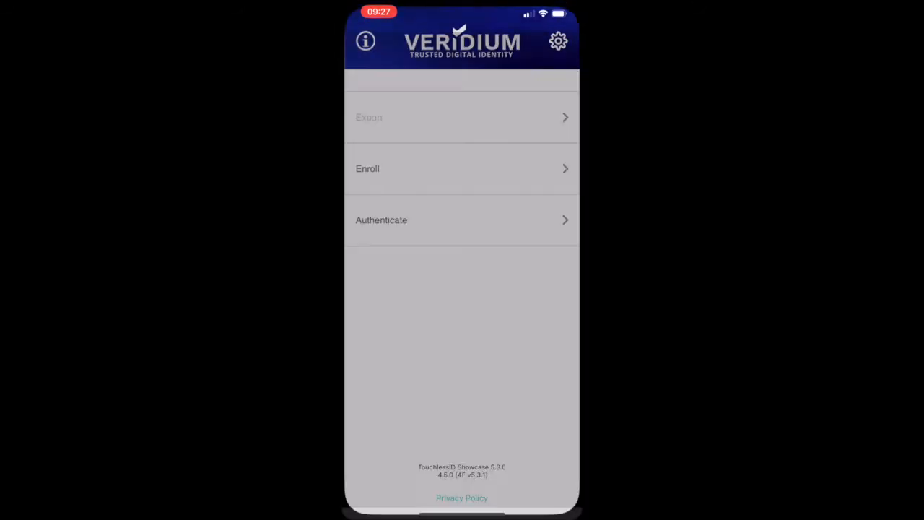
Run a four-finger capture for export and continue past the Success dialog
click(462, 167)
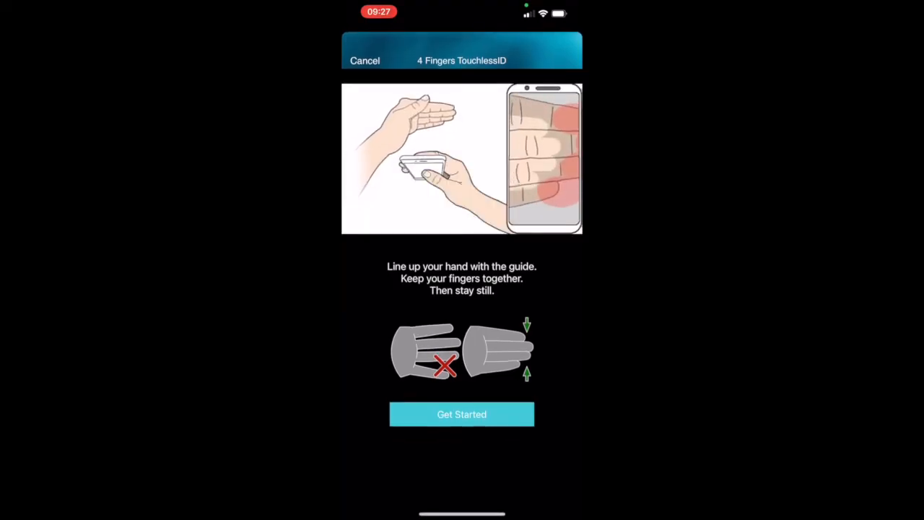
click(462, 413)
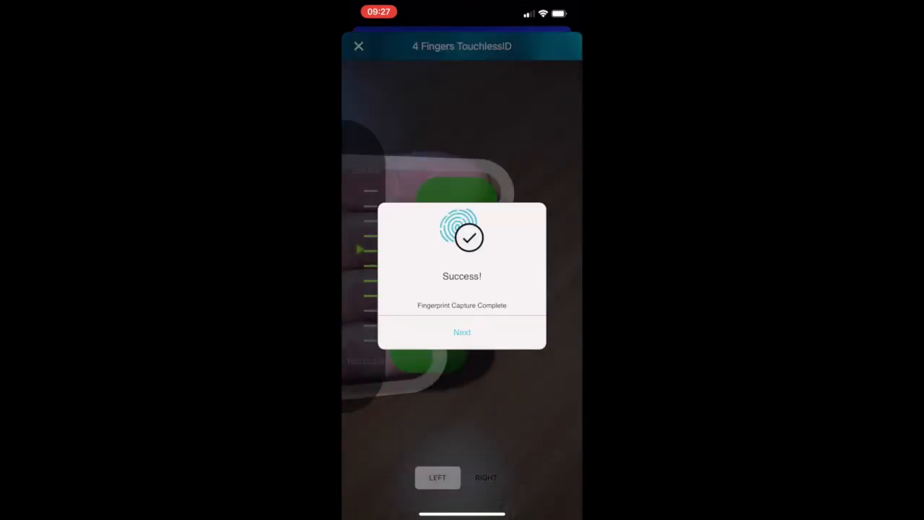
click(462, 332)
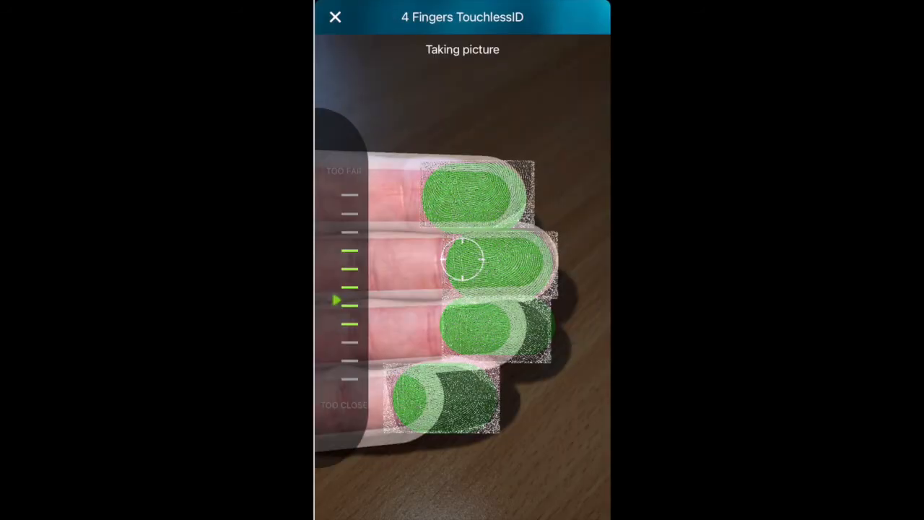